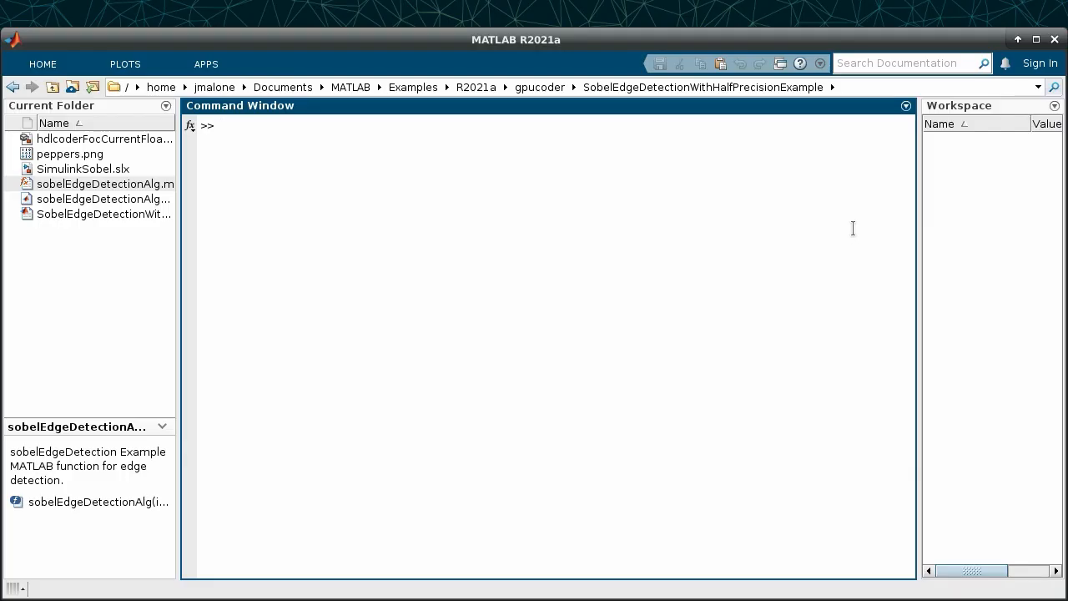
Convert pi to half precision and create h = half(s) from s = single(5).
text(half(pi)
text(s = single(5)
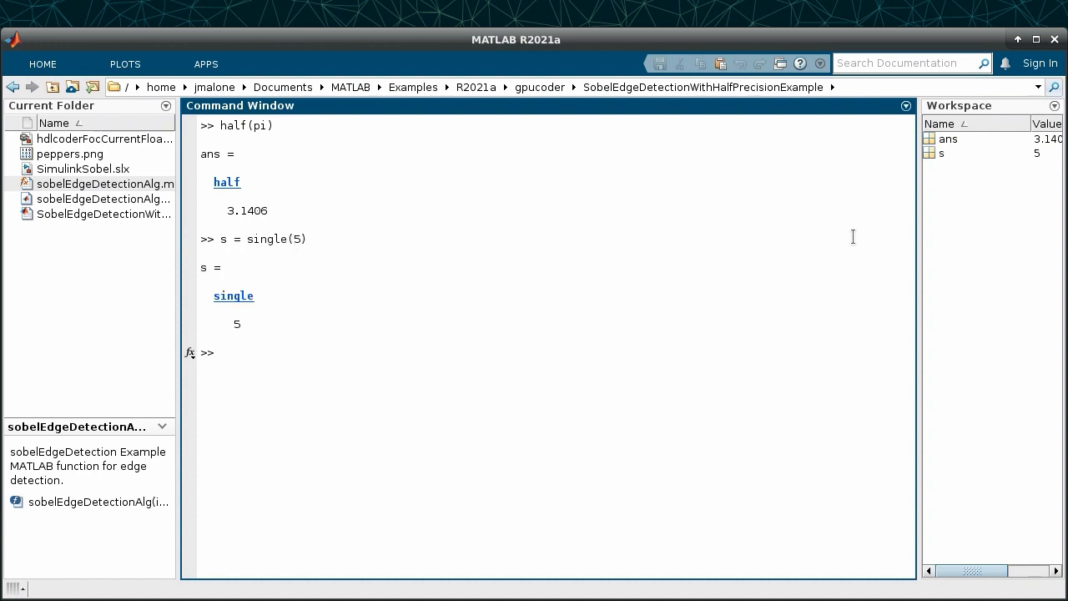
text(h)
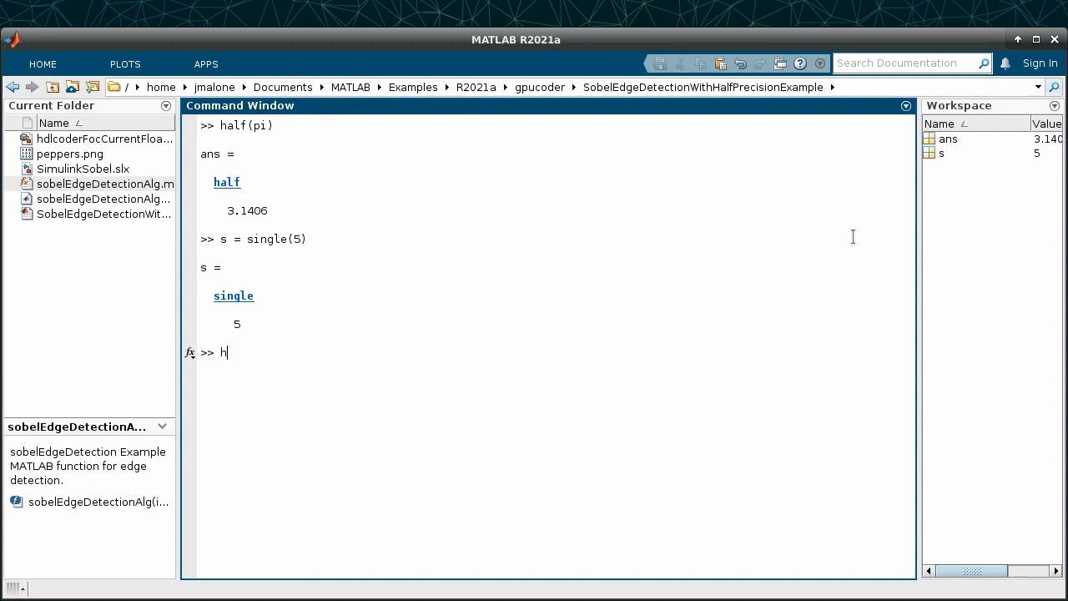
text(= half(s)
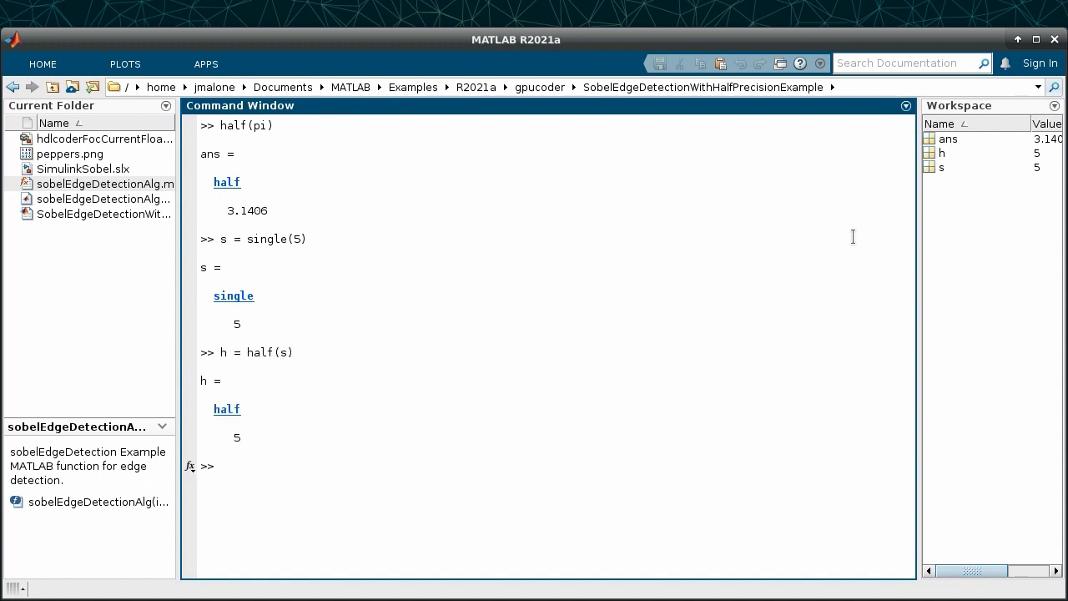
Evaluate sin(half(0:pi/2:2*pi)) and take sqrt of the half value h.
text(sin()
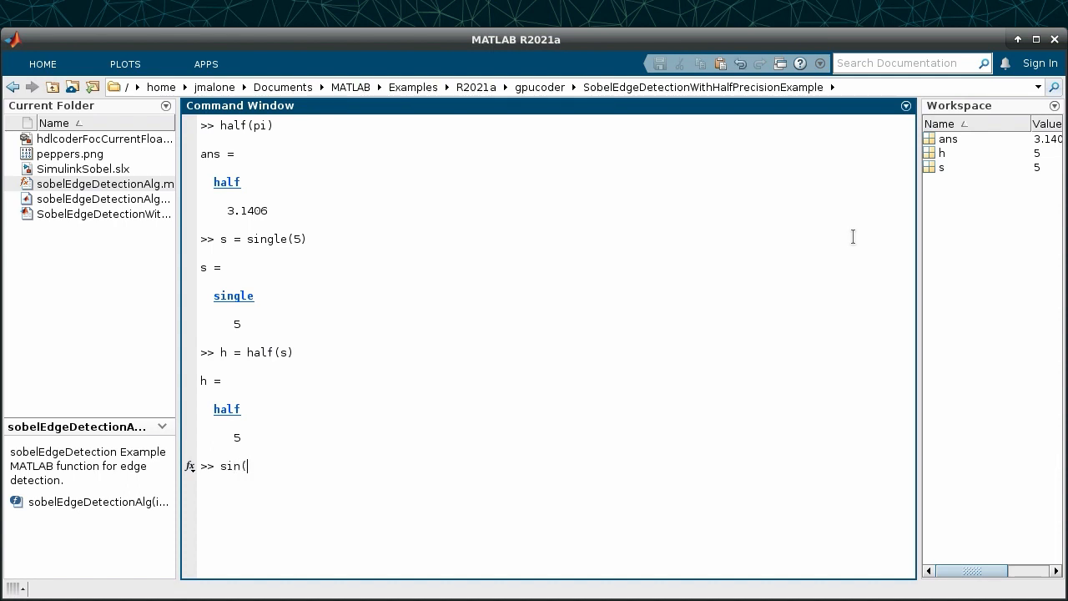
text(half(0)
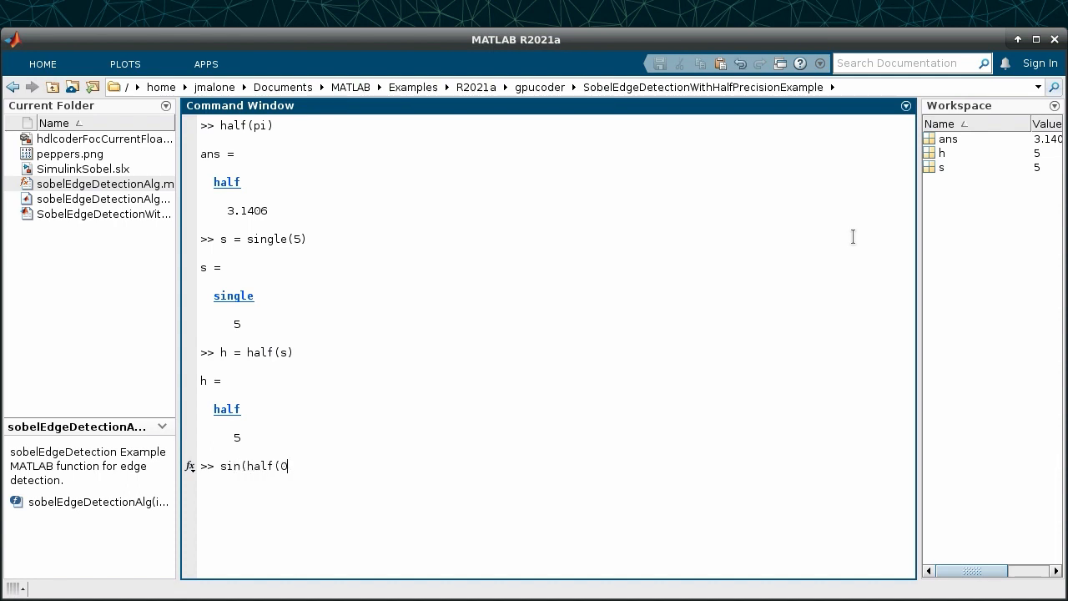
text(:pi/)
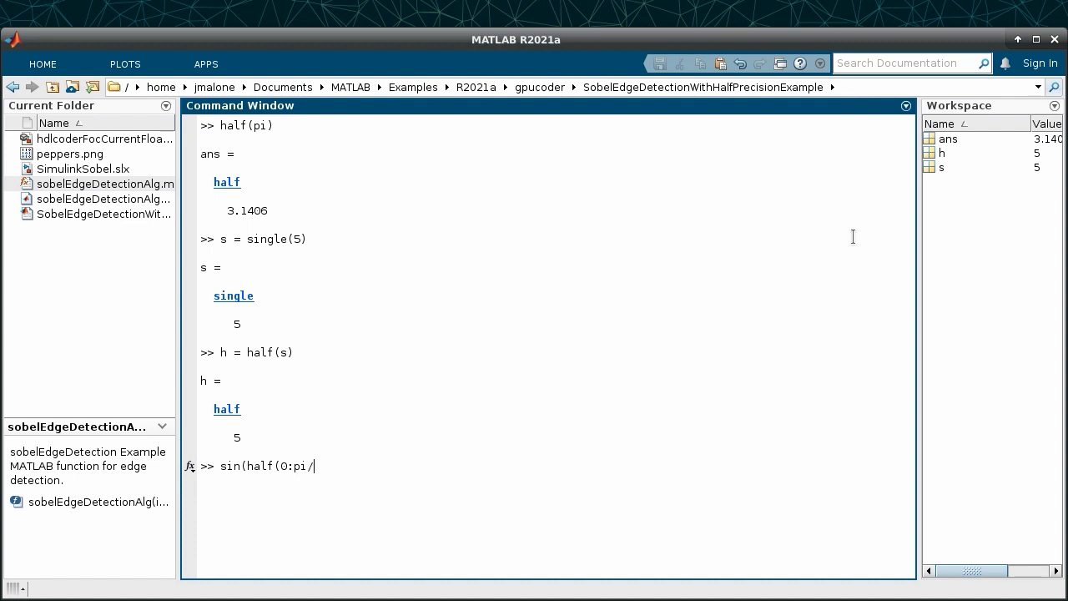
text(2:2)
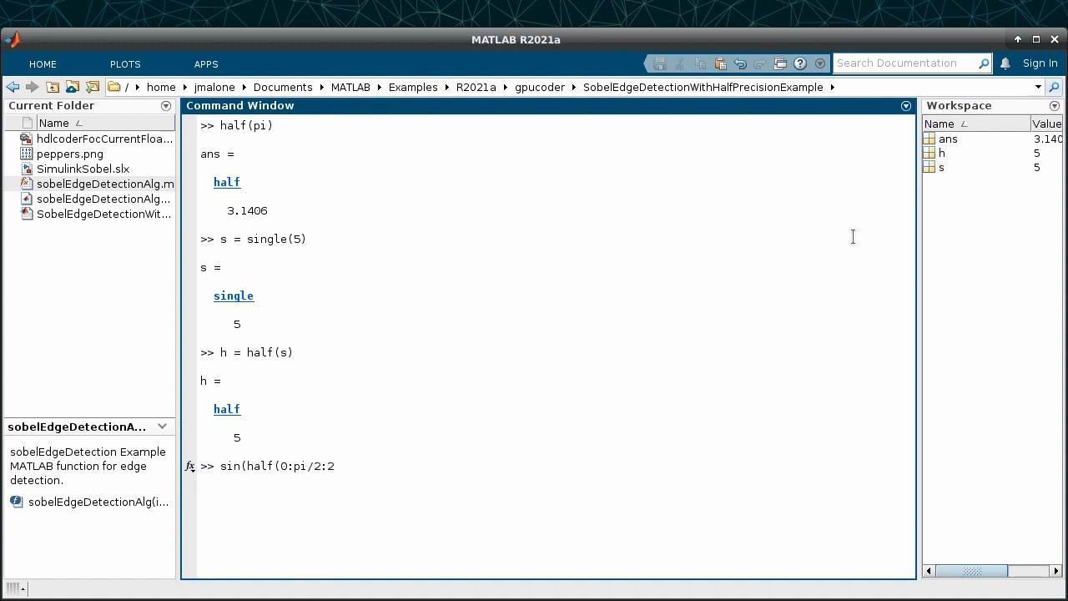
text(*pi)))
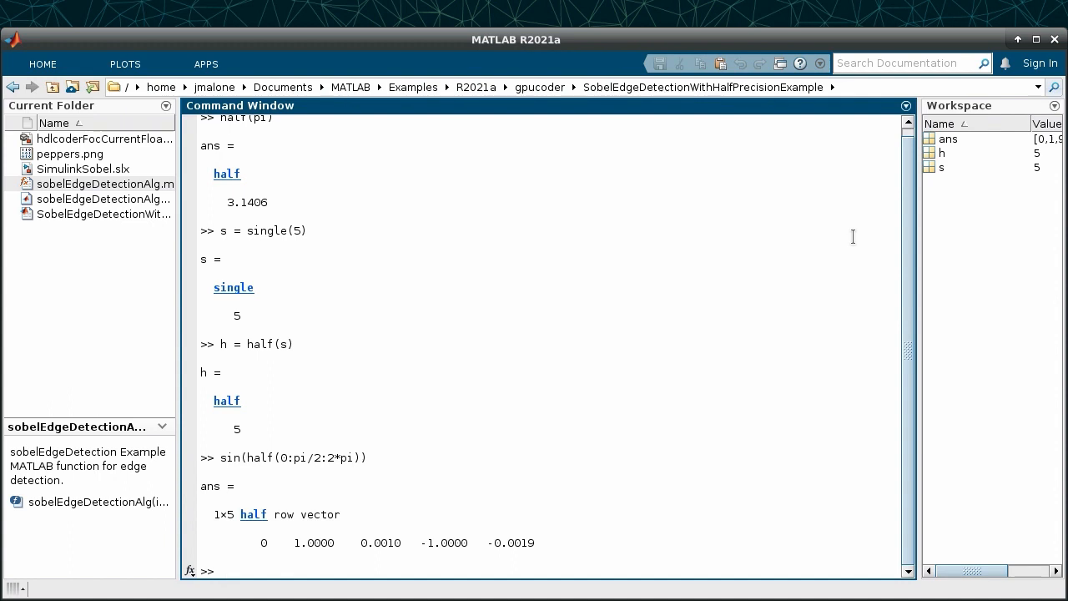
text(sqrt)
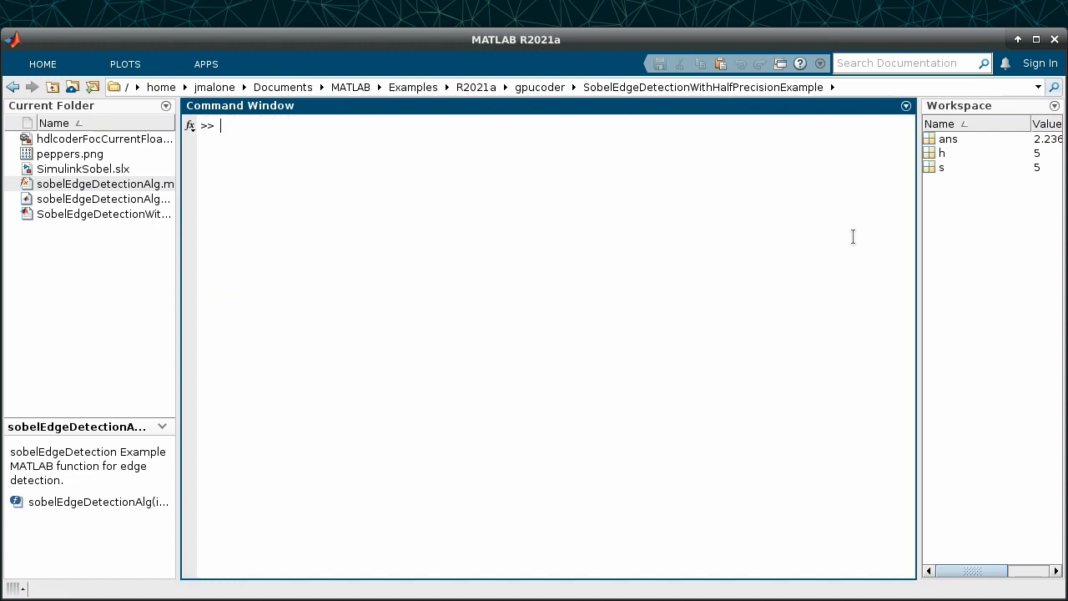
Run methods(h) to list the functions available for half-precision values.
text(methods(h)
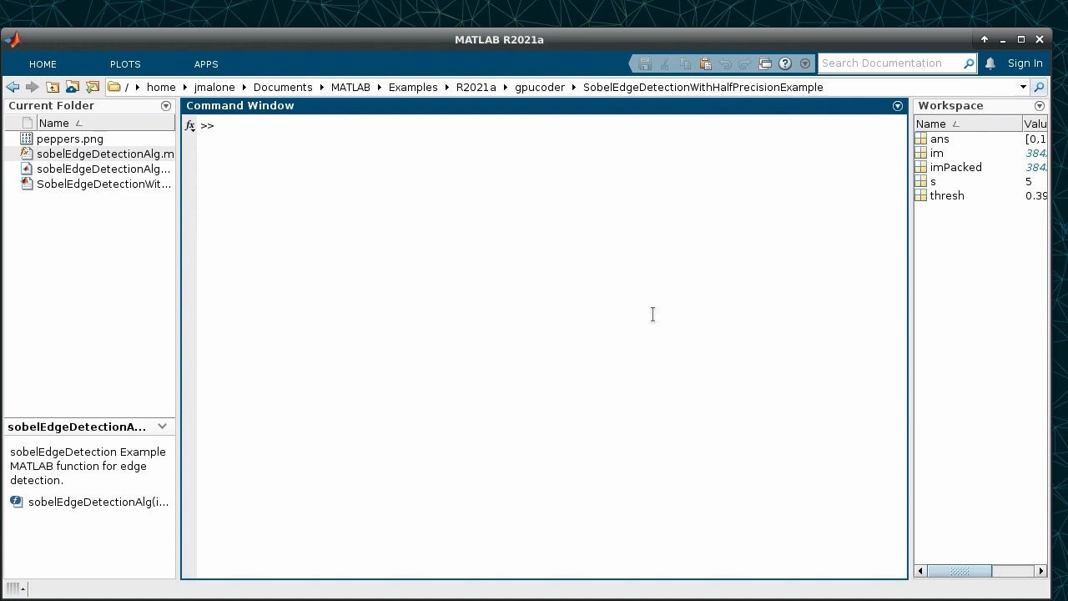
Open sobelEdgeDetectionAlg.m from the Current Folder in the Editor.
double_click(104, 153)
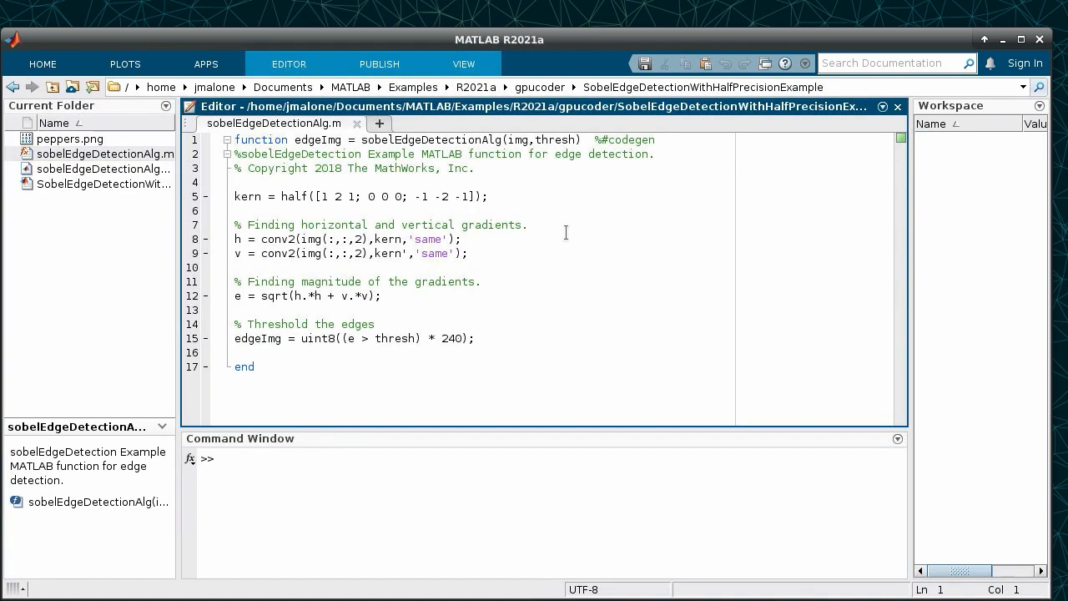
mouse_move(630, 205)
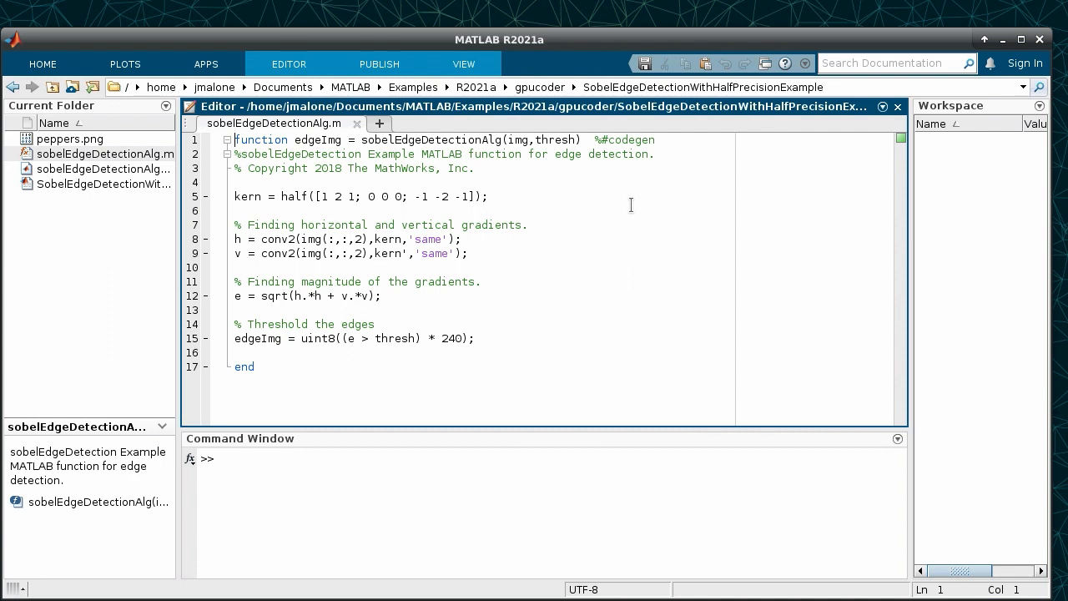
mouse_move(578, 255)
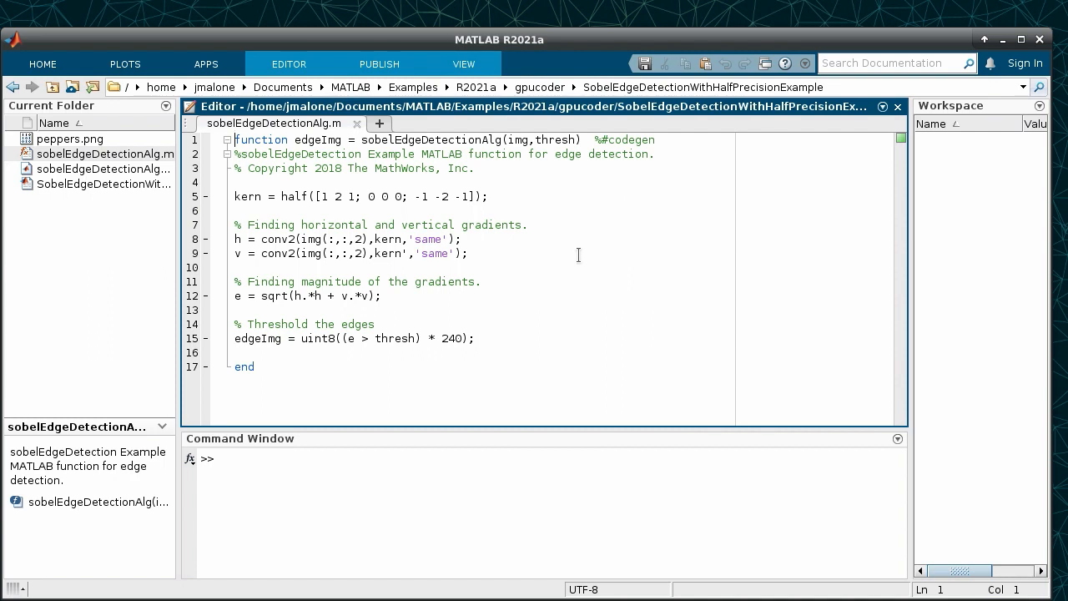
mouse_move(565, 485)
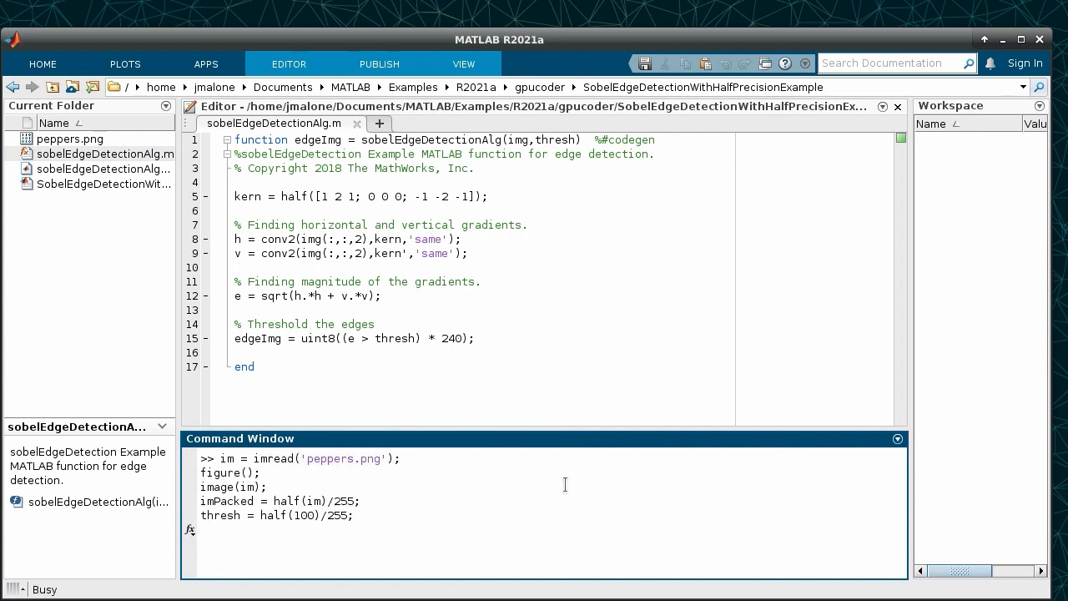
Run the pasted commands to show the peppers image and compute half-precision imPacked and thresh.
key(Return)
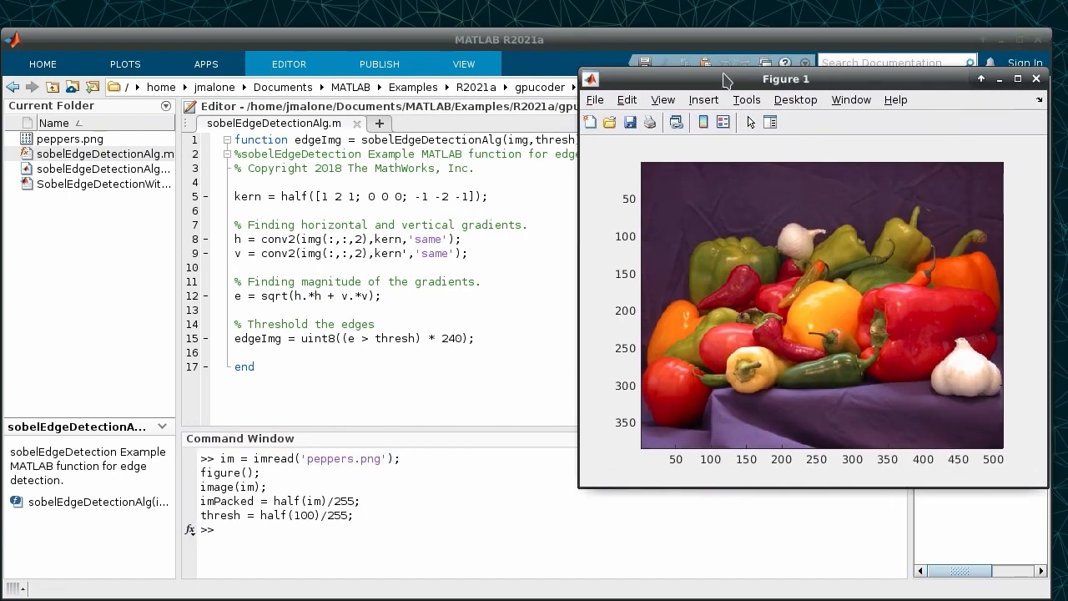
mouse_move(632, 456)
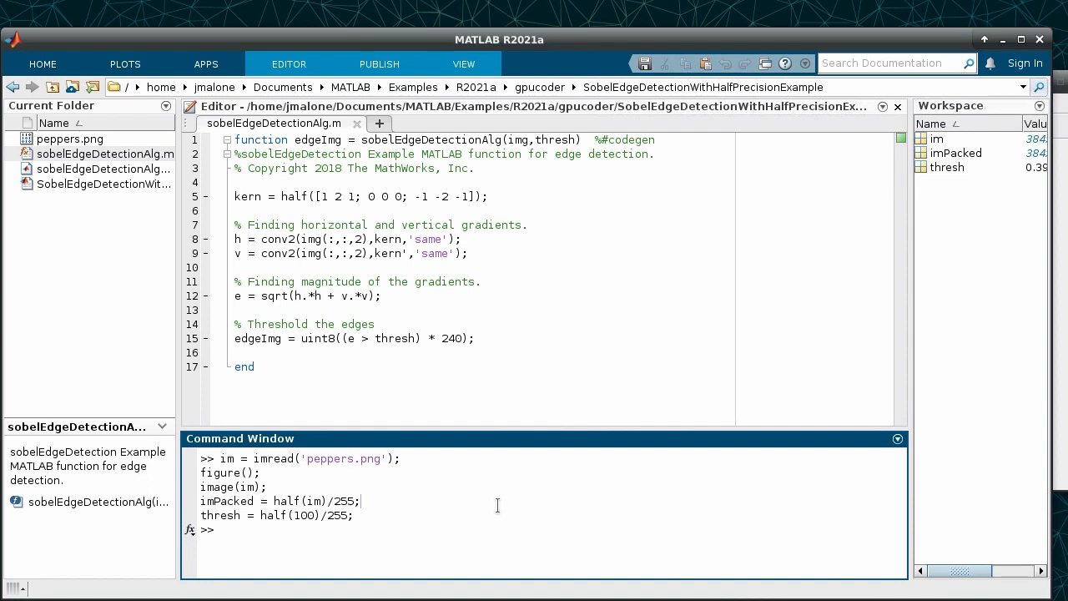
Display imagesc(sobelEdgeDetectionAlg(imPacked, thresh)) as an edge map, then close the figure.
text(imagesc)
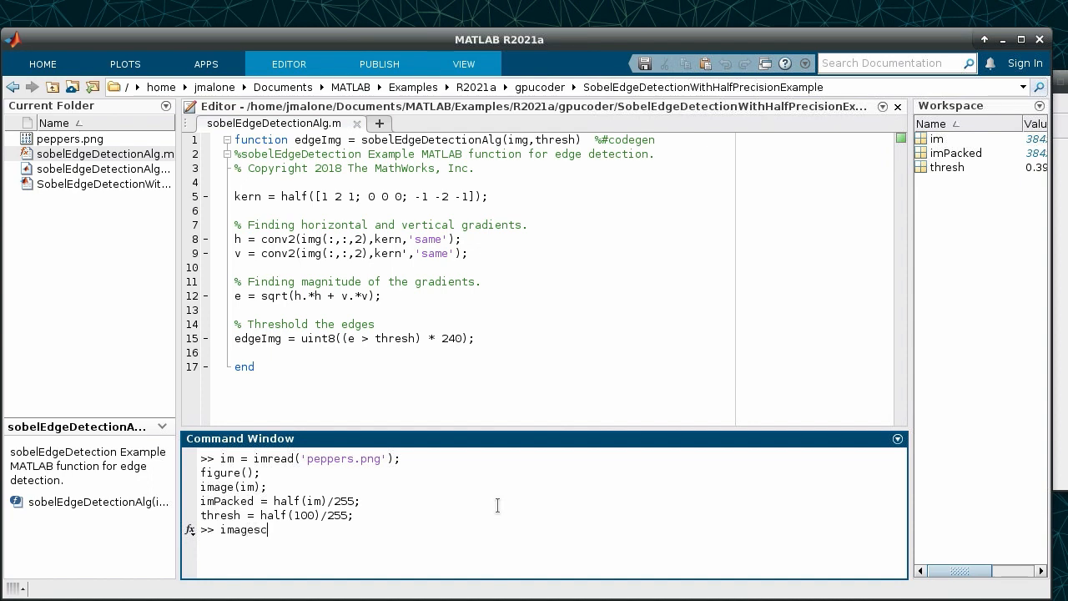
text((sobelEdgeDete)
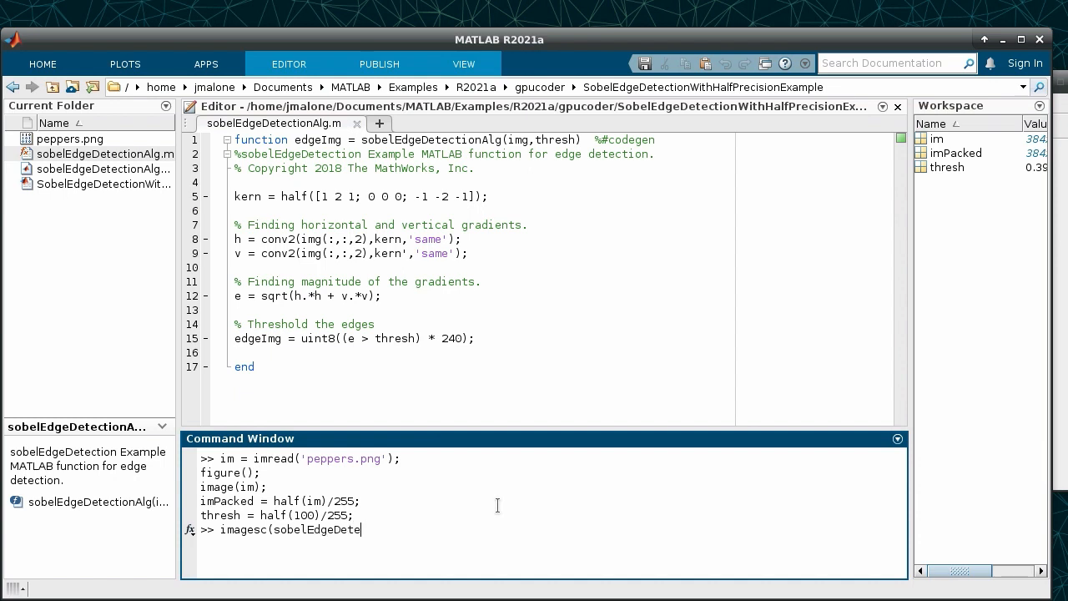
text(ctionAlg(imPacked, thresh)
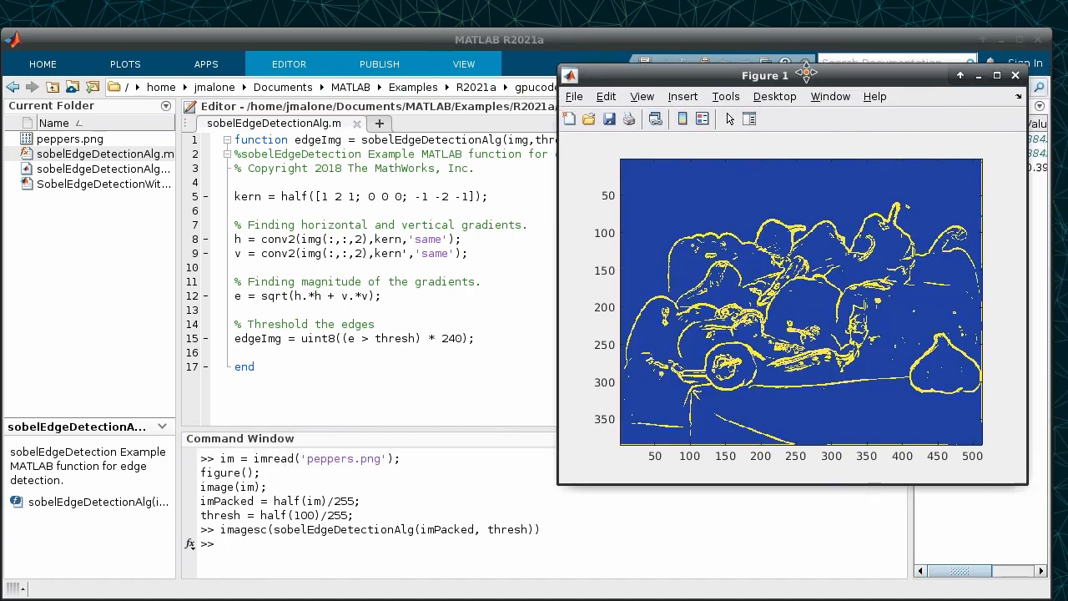
drag(788, 73, 778, 72)
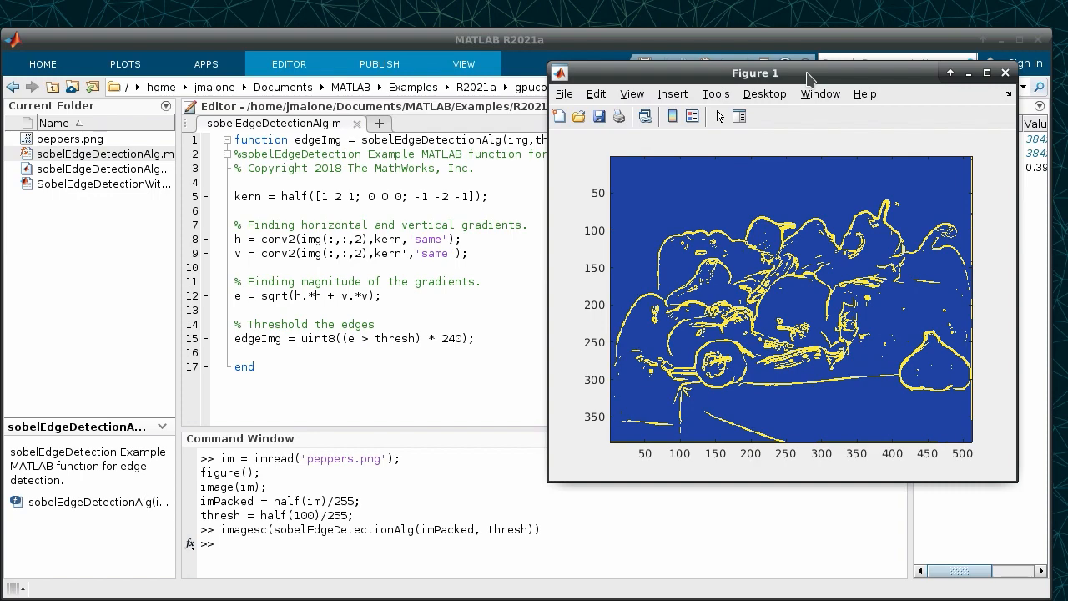
click(1005, 72)
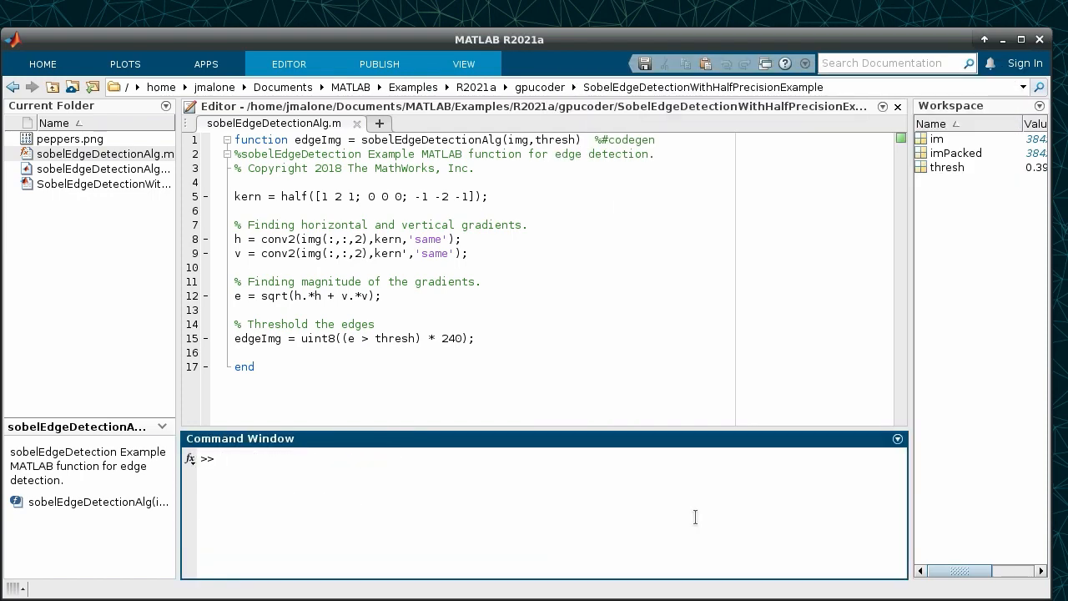
Run codegen -lang:c++ -config:lib -args {imPacked, thresh} sobelEdgeDetectionAlg -report.
text(codegen)
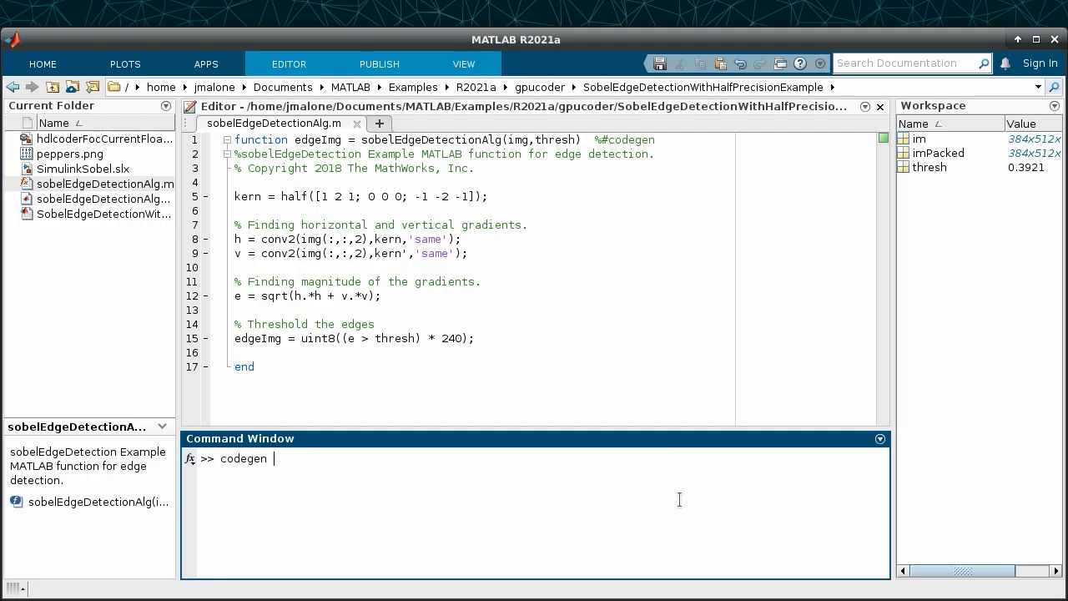
text(-lang:c++)
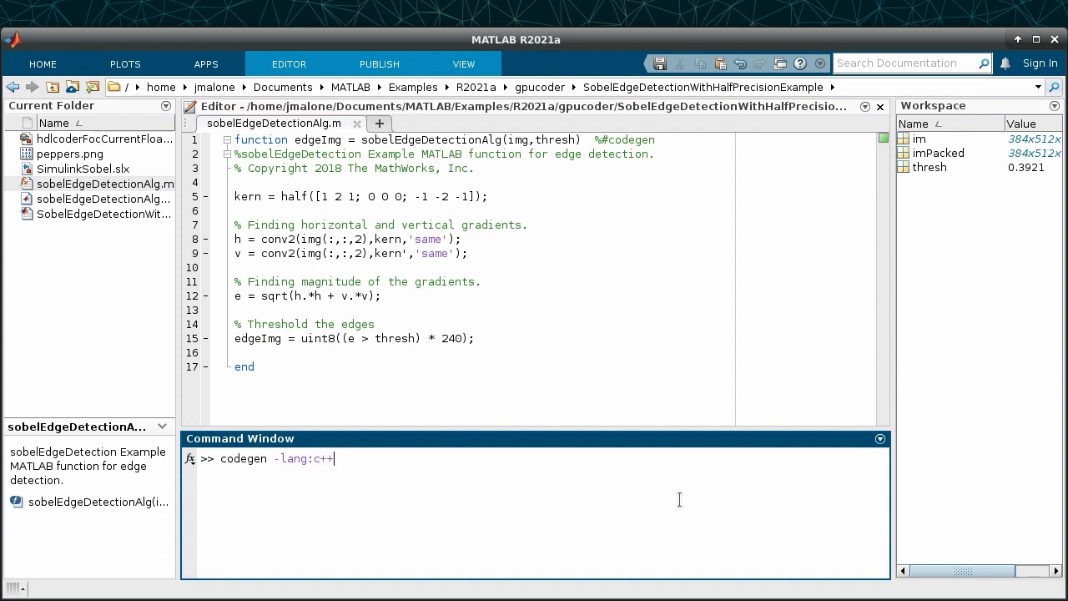
text(-config)
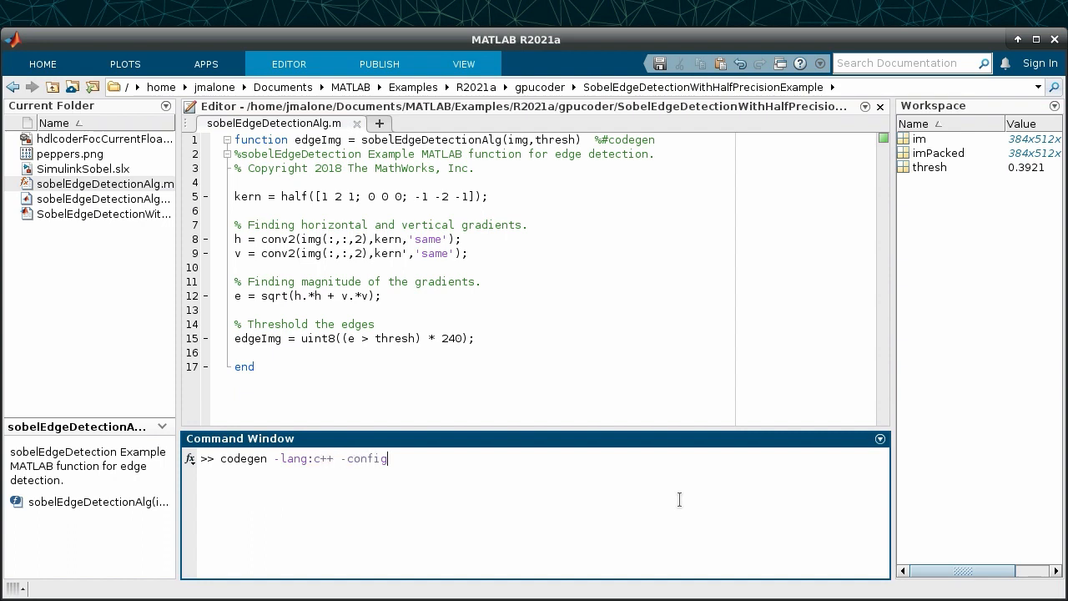
text(:lib -args {imPa)
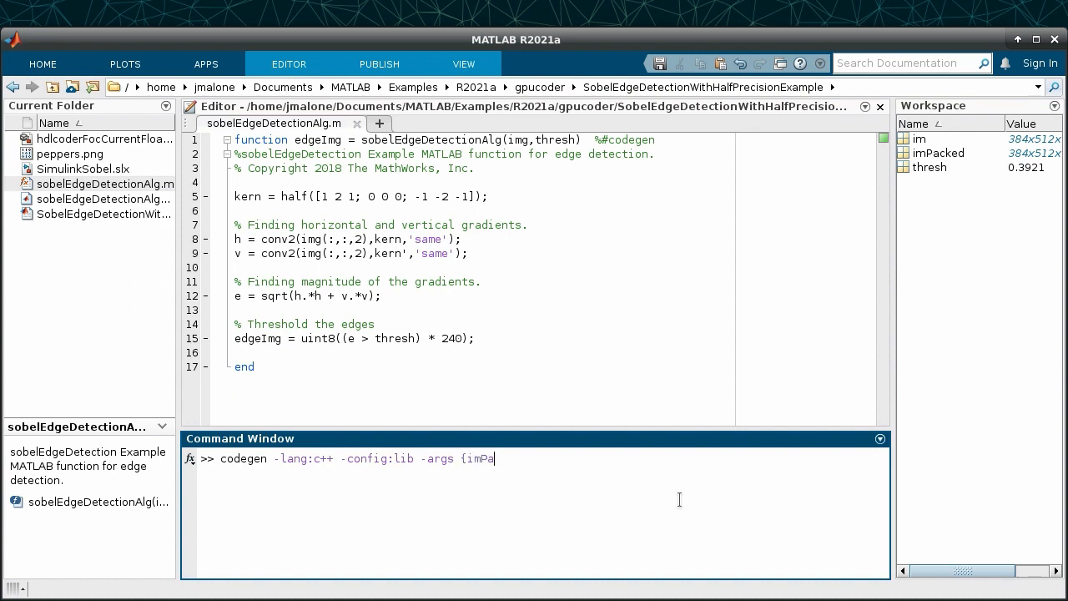
text(cked, thresh})
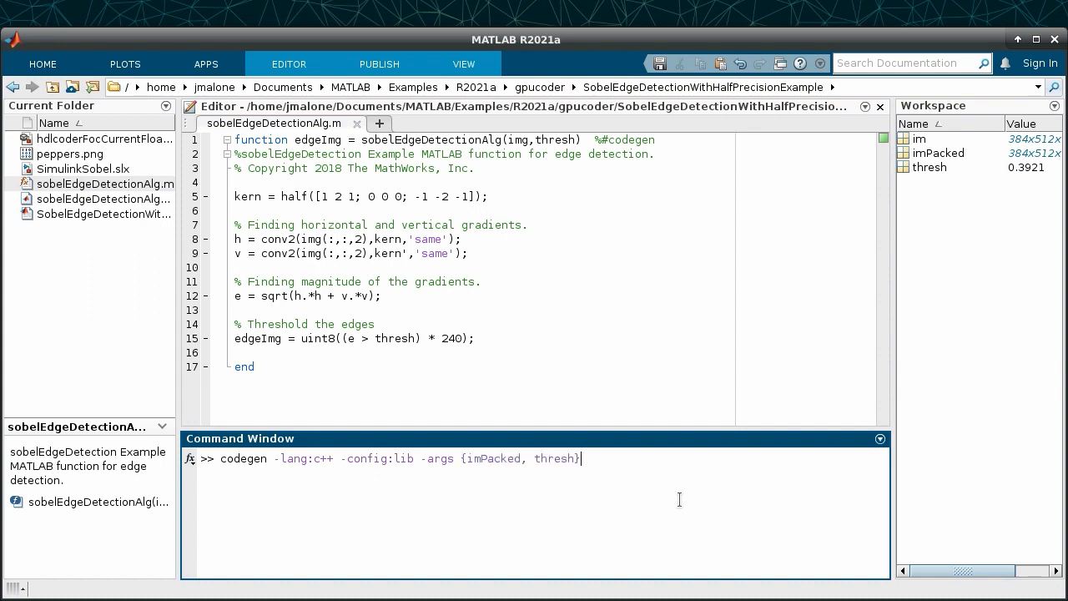
text(sobelEd)
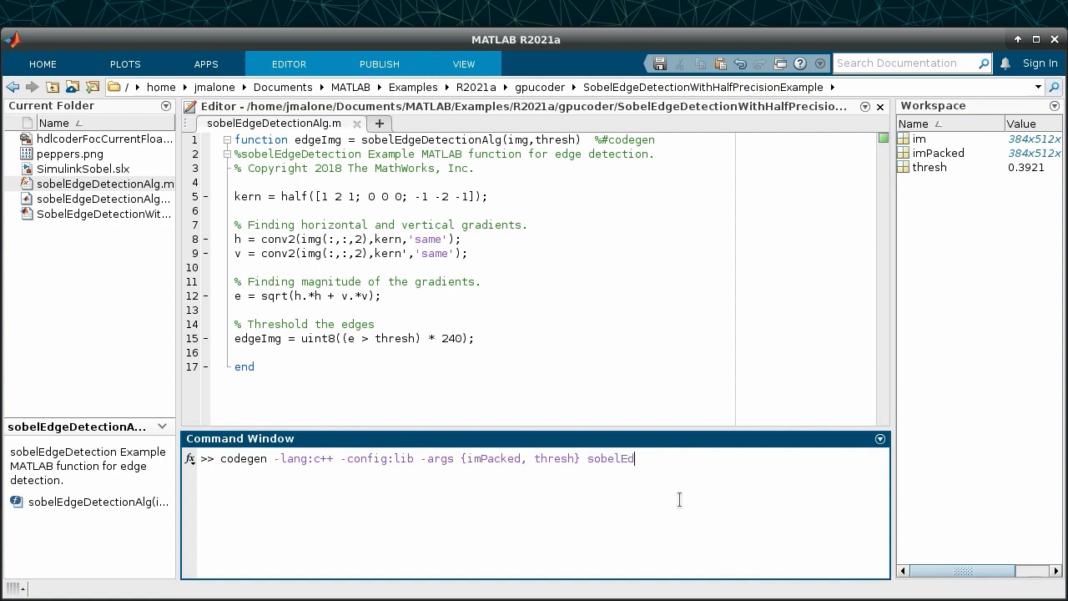
text(geDetectionAlg -report)
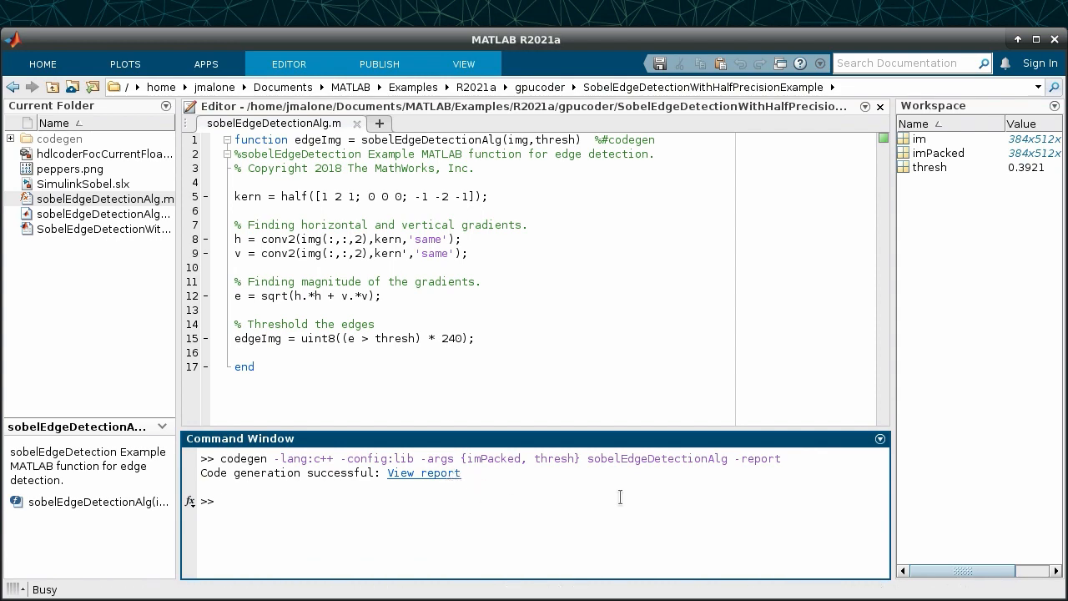
Open the code generation report and scroll through the generated sobelEdgeDetectionAlg.cpp source.
click(423, 473)
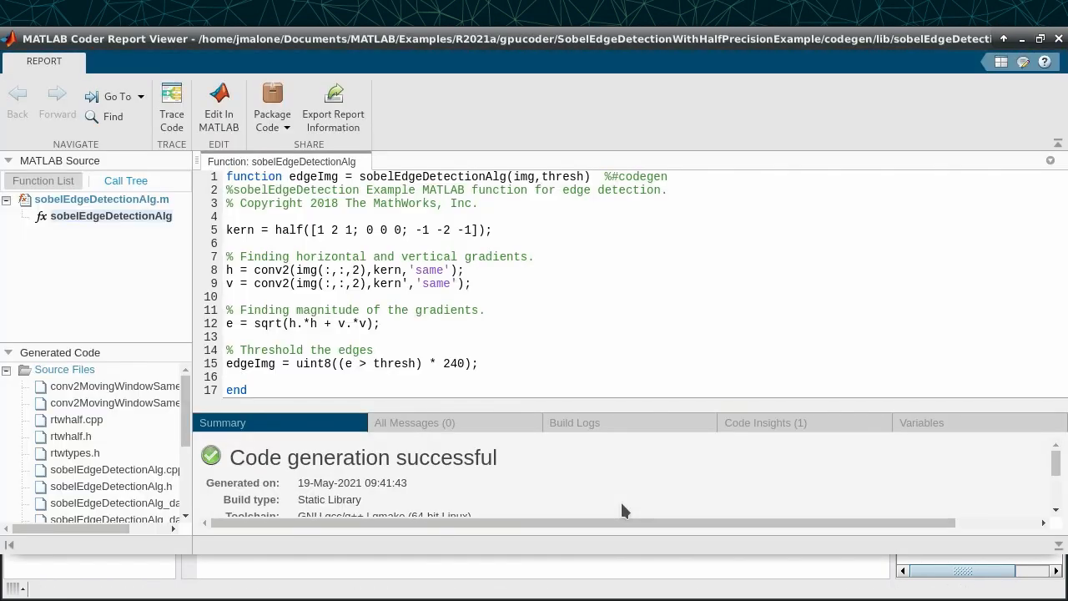
click(114, 469)
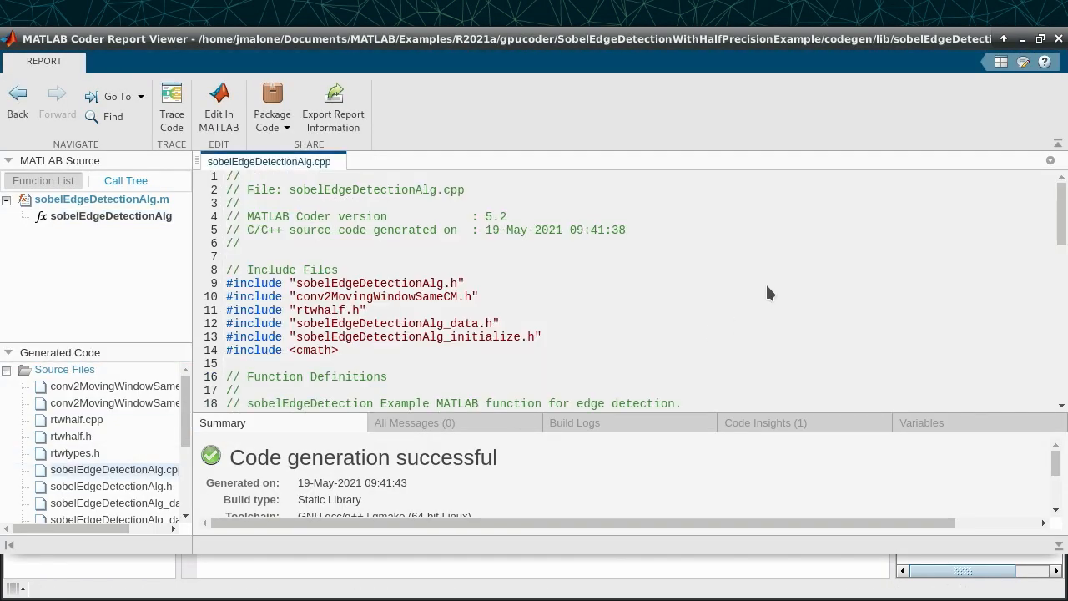
scroll(down, 3)
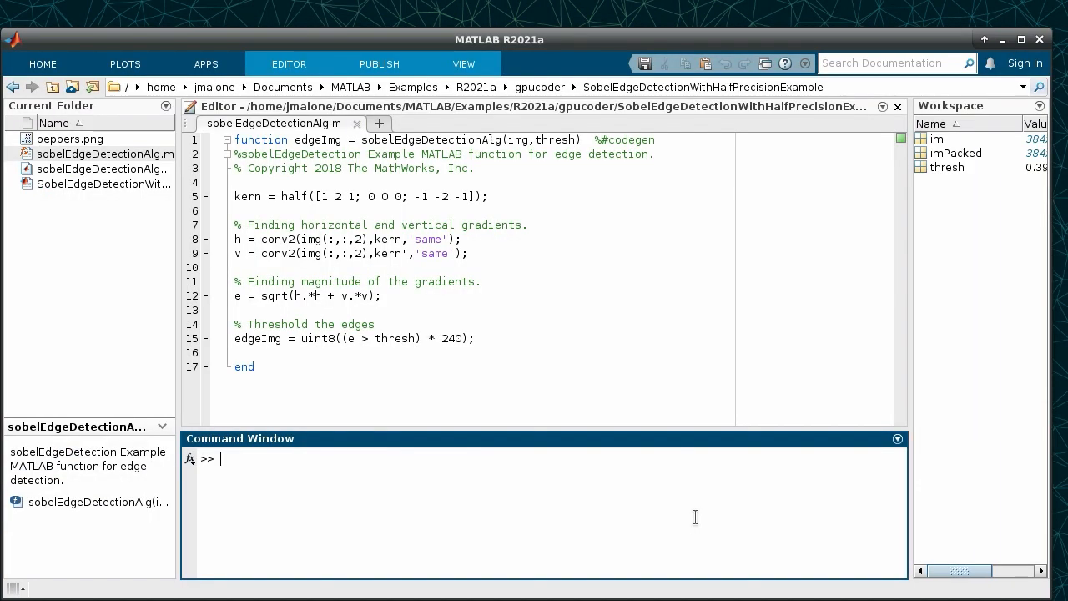
Generate CUDA MEX code with cfg = coder.gpuConfig('mex') and expand the codegen folder.
text(cfg = coder.gpuConfig('mex');)
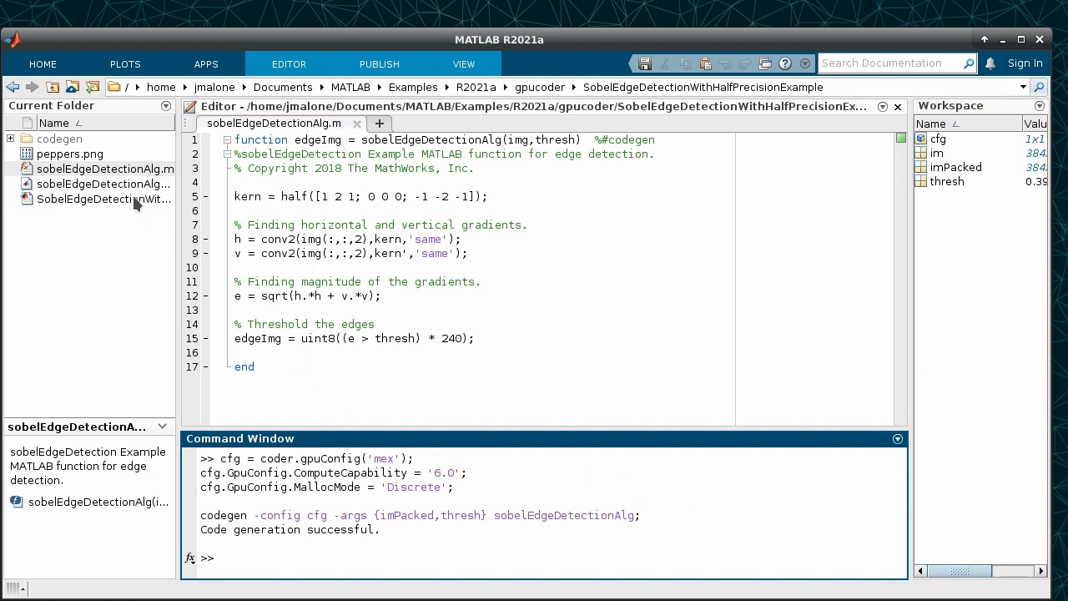
click(11, 138)
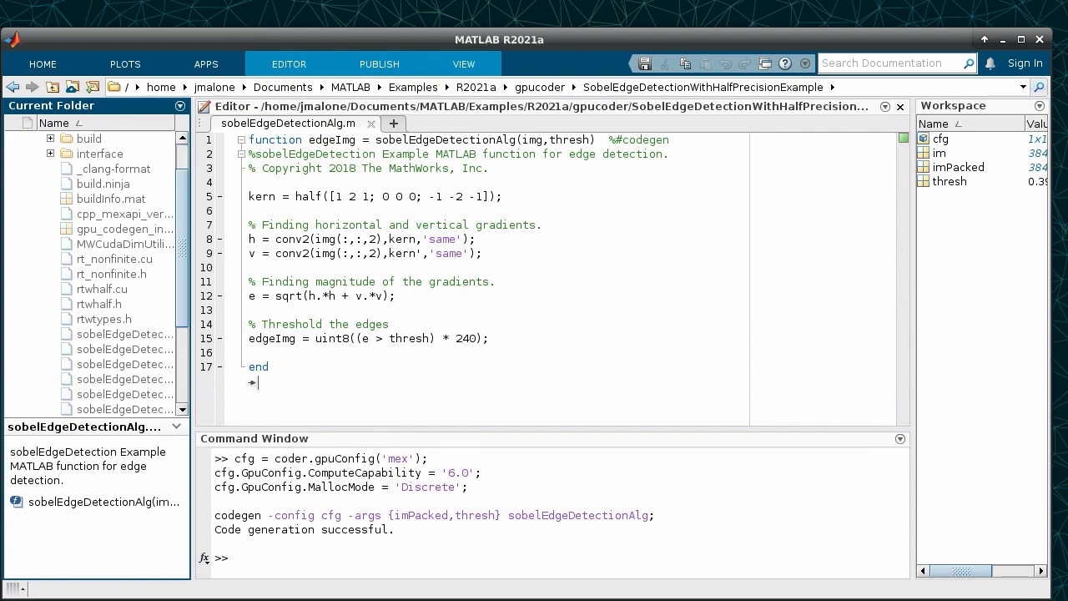
Open the generated sobelEdgeDetectionAlg.cu in the Editor and dismiss the folder-not-on-path notice.
double_click(124, 334)
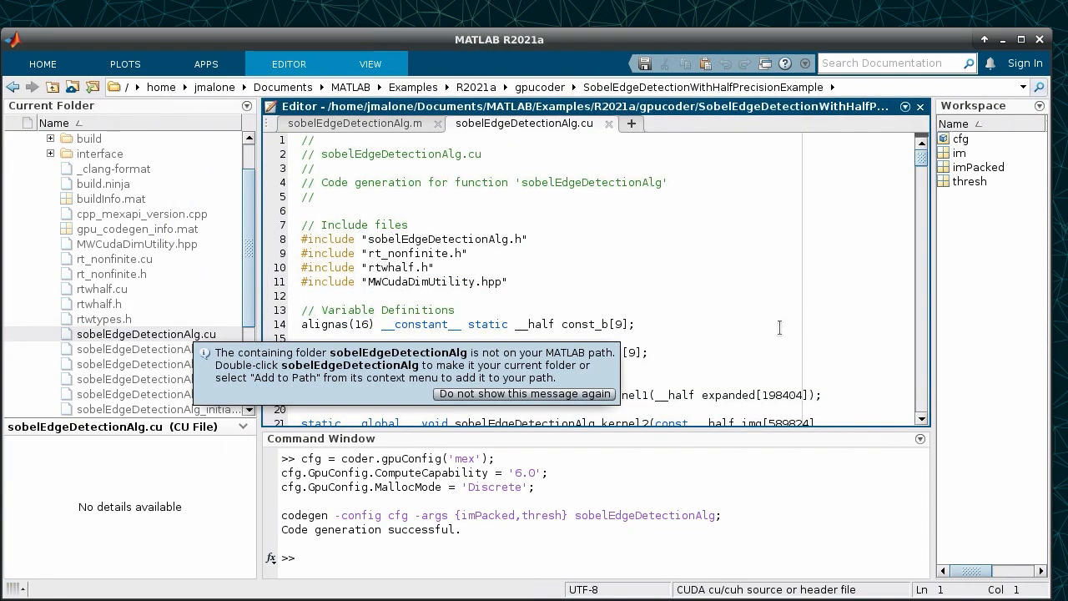
click(523, 394)
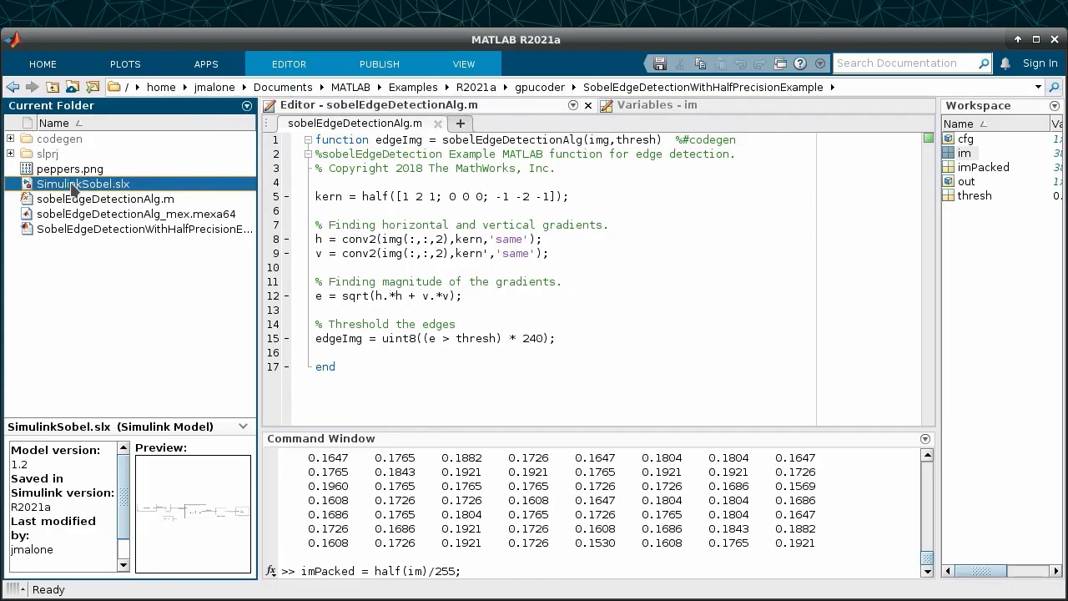
Open SimulinkSobel.slx, update the model to show half and uint8 signal types, and run it.
double_click(83, 182)
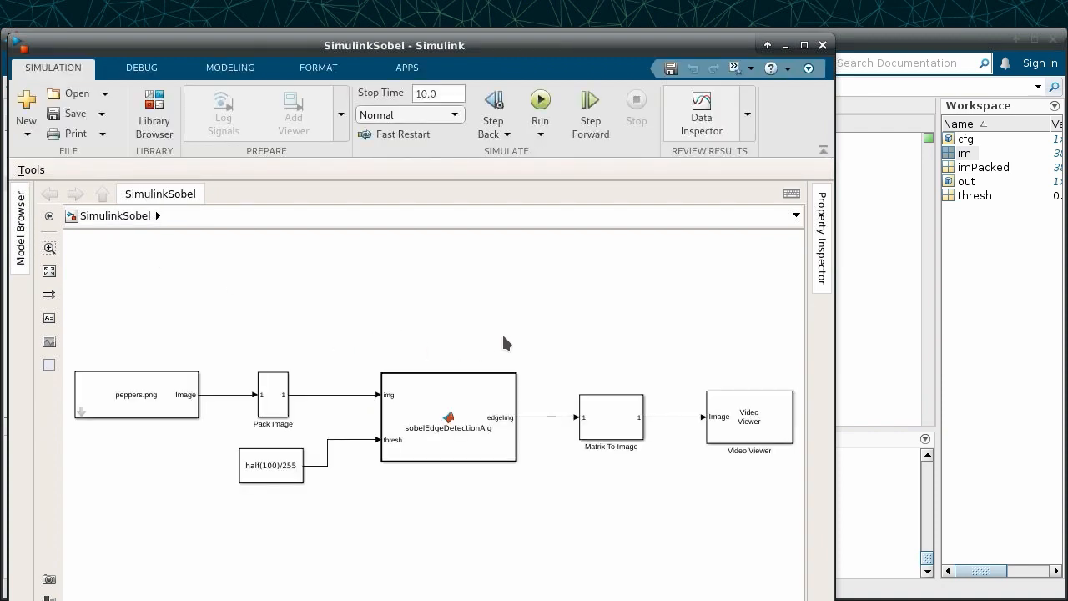
click(229, 67)
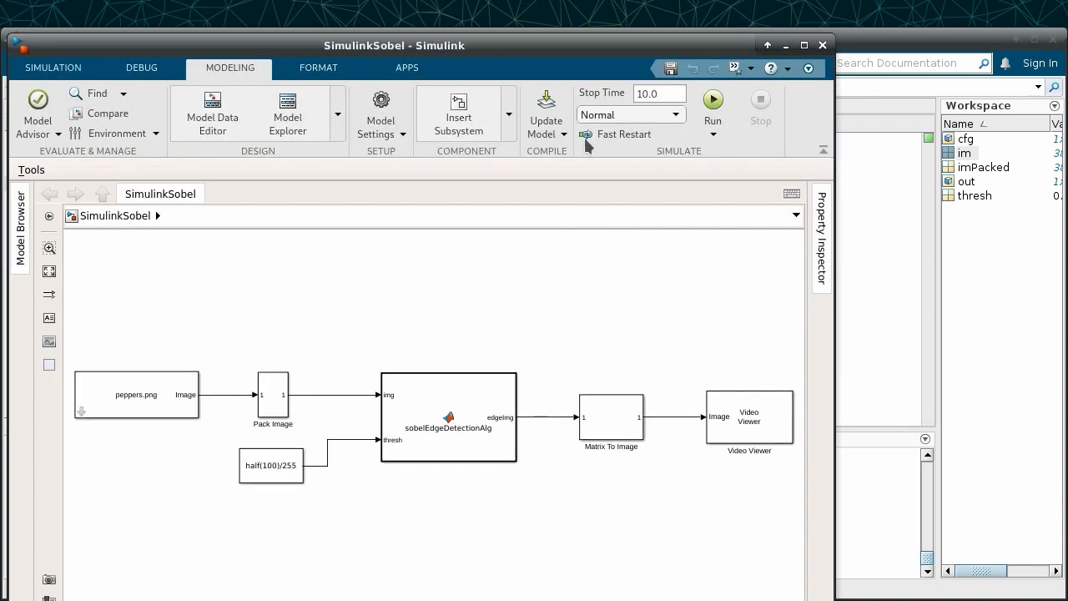
click(546, 100)
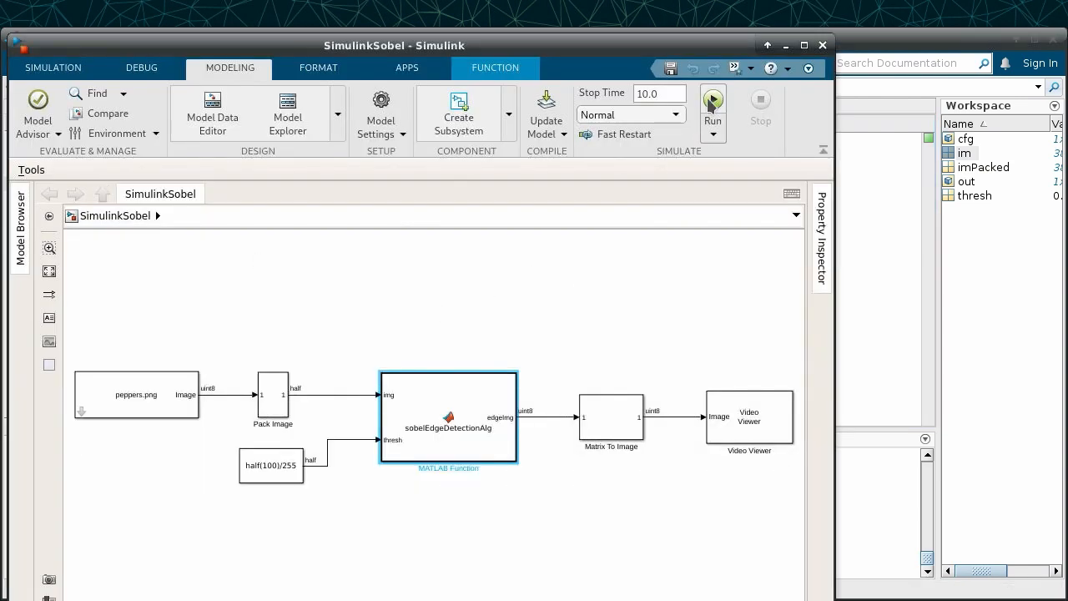
click(712, 100)
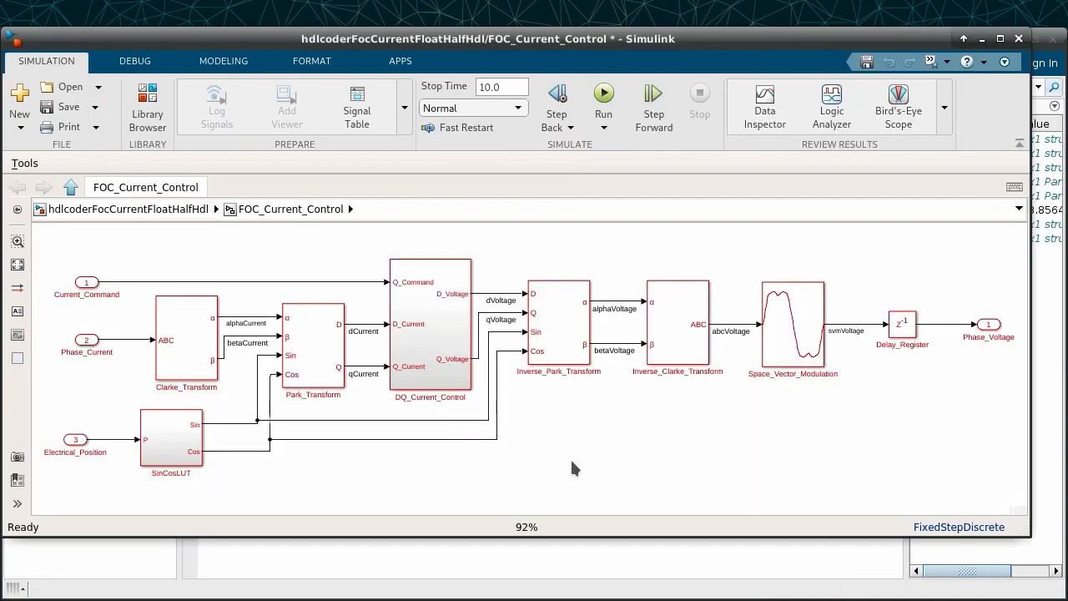
Run Update Model on FOC_Current_Control so its signals show half data types.
click(223, 60)
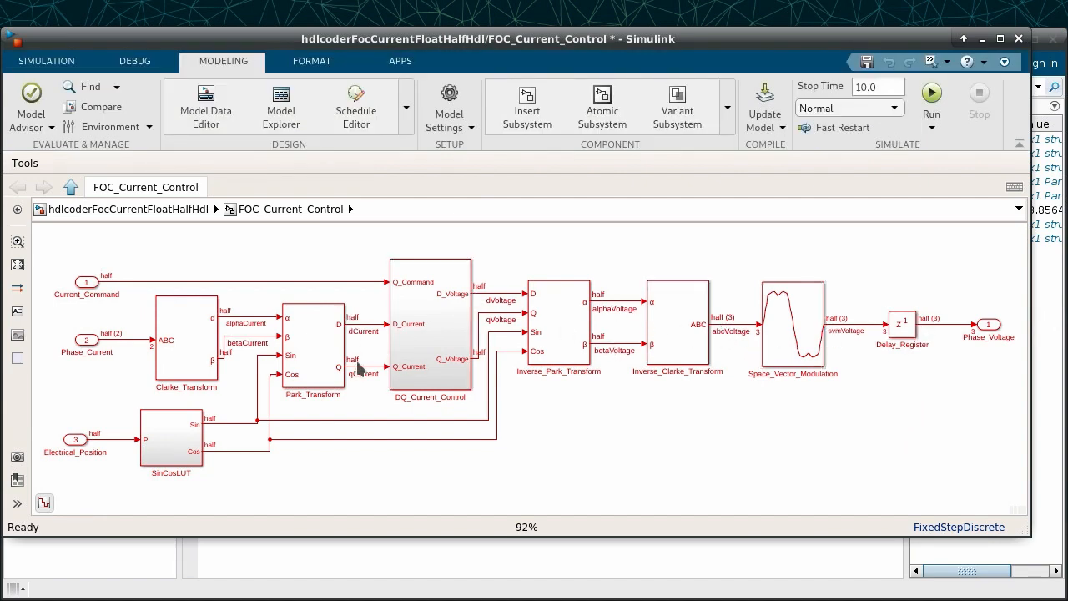
mouse_move(176, 455)
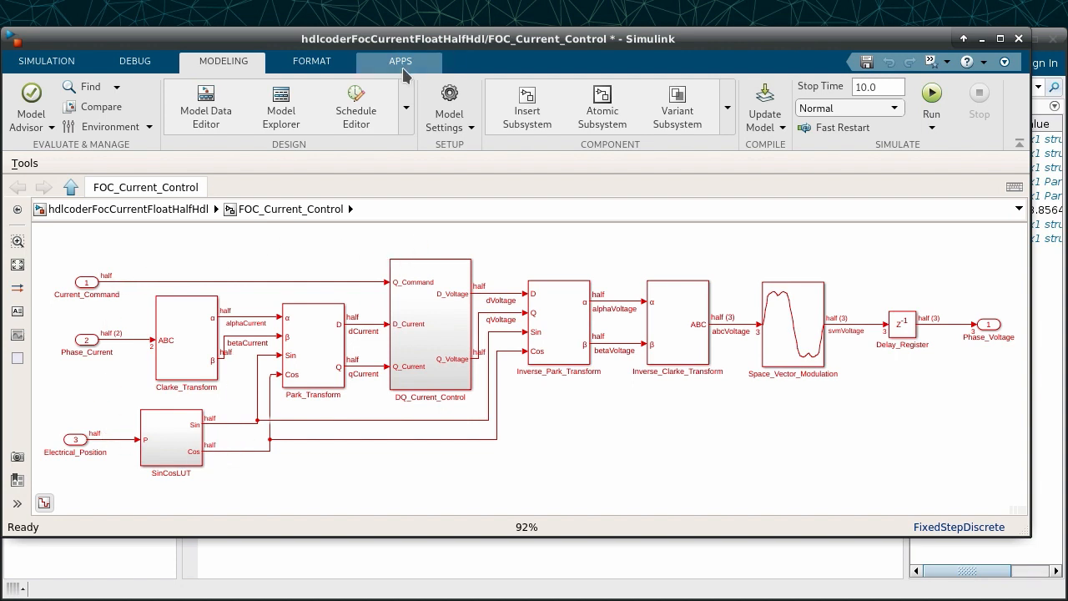
Find and launch the HDL Coder app from the Apps gallery.
click(400, 61)
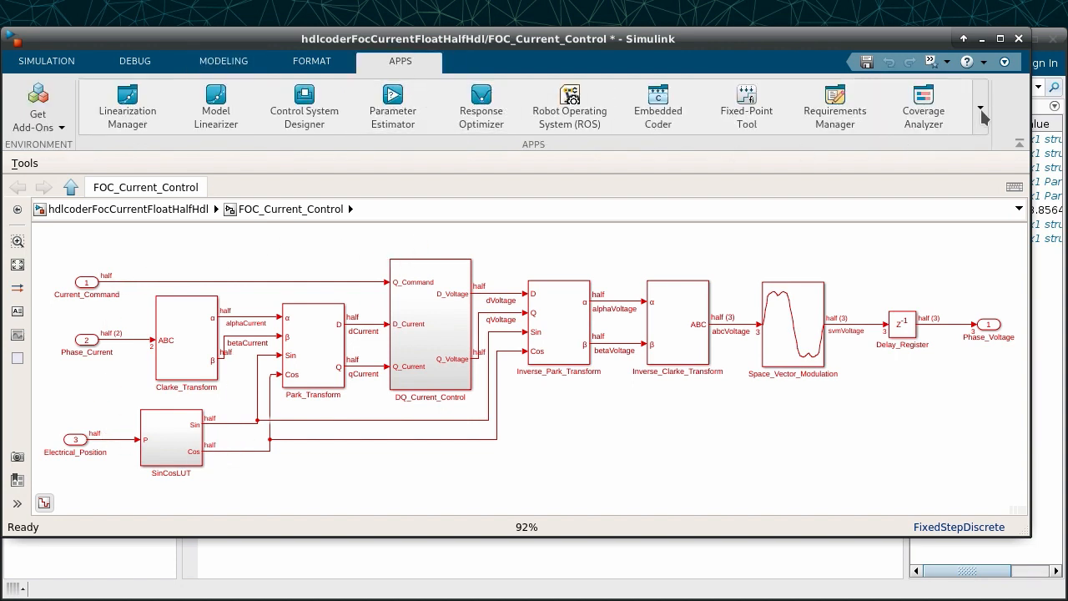
click(981, 106)
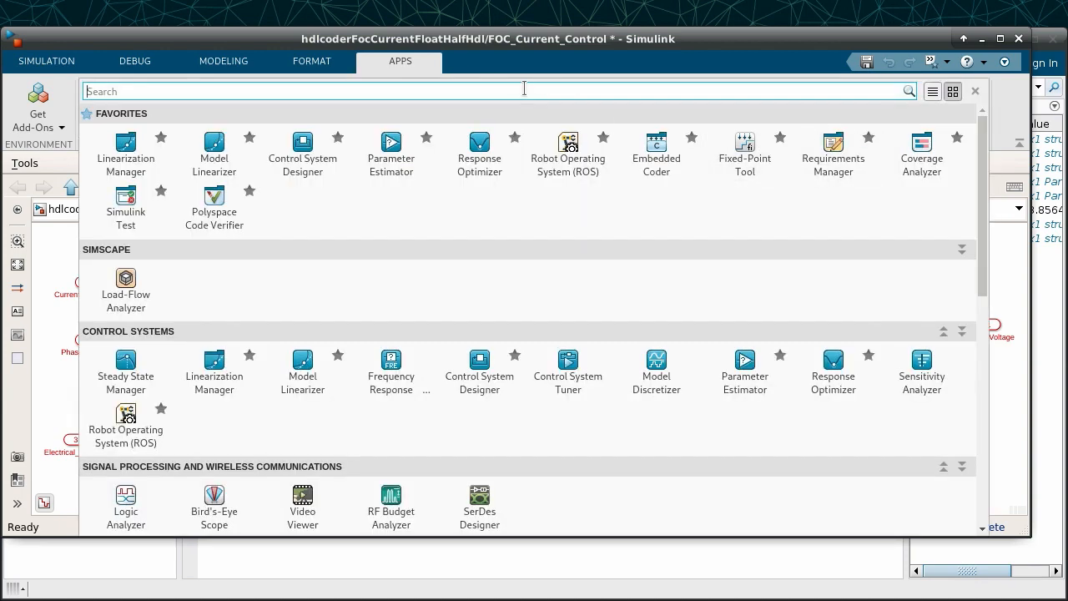
text(hdl)
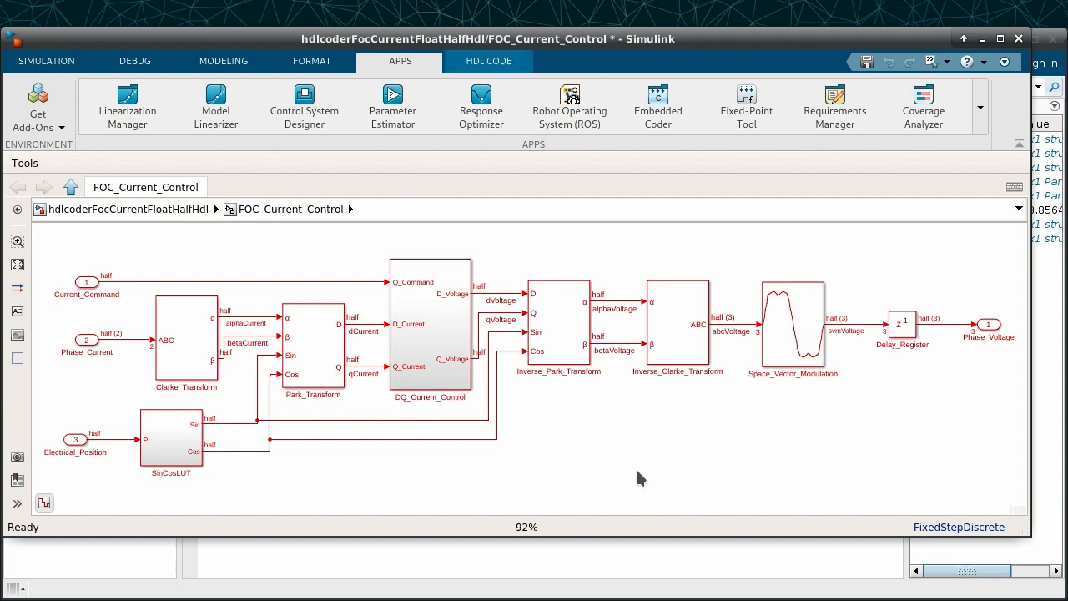
click(488, 61)
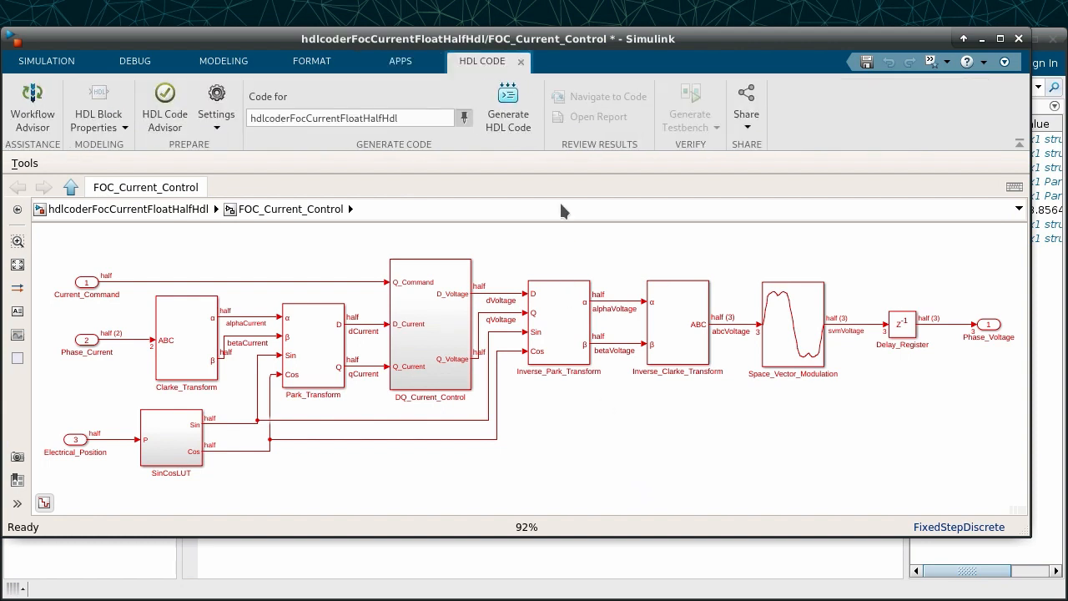
mouse_move(509, 100)
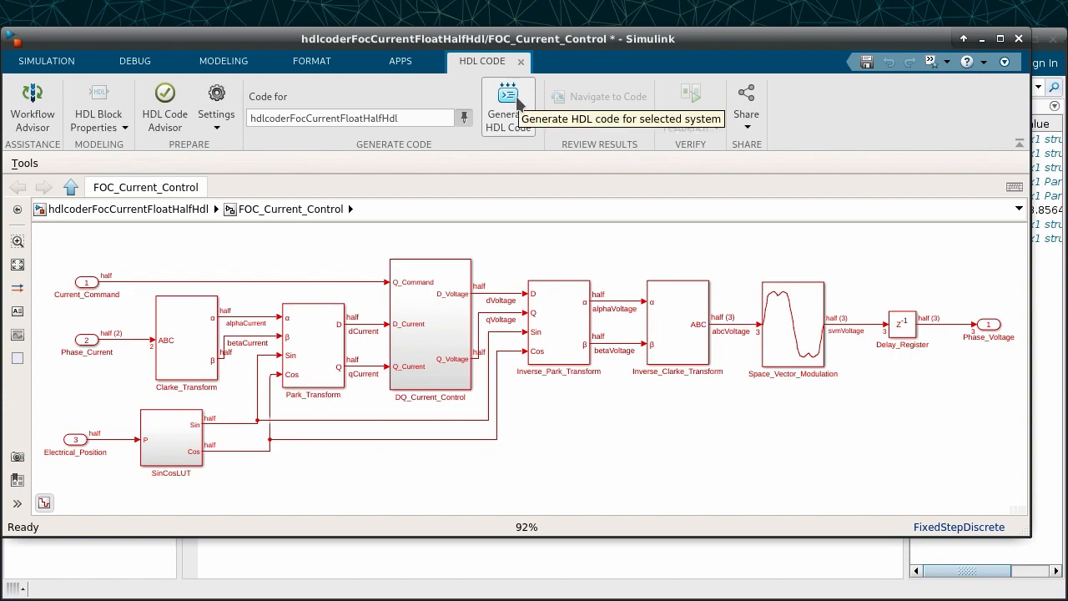
Generate VHDL for hdlcoderFocCurrentFloatHalfHdl and check the Native Floating-Point report section.
click(508, 93)
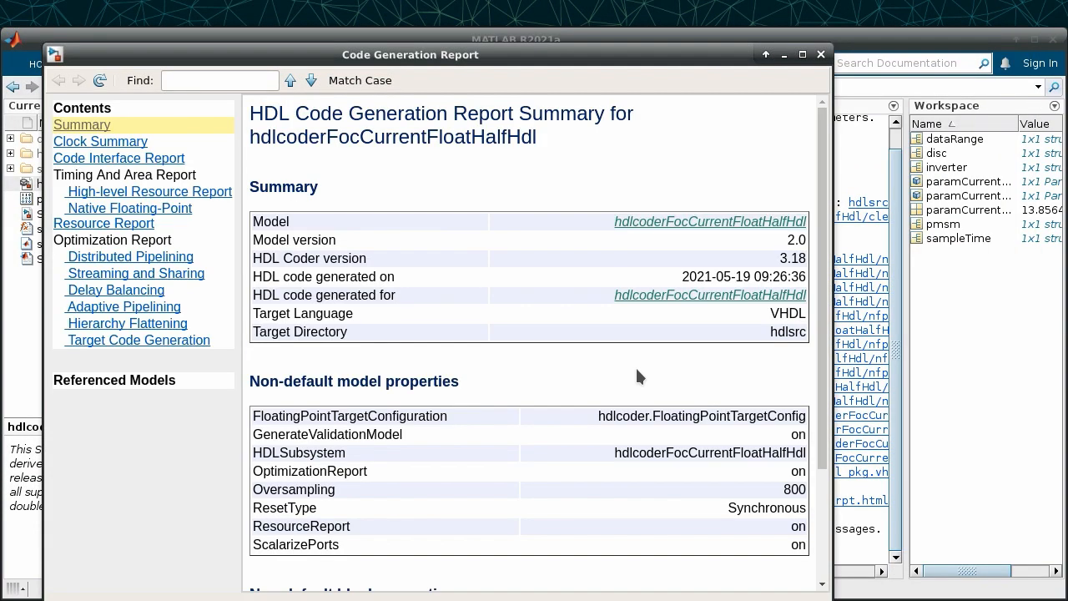
click(128, 208)
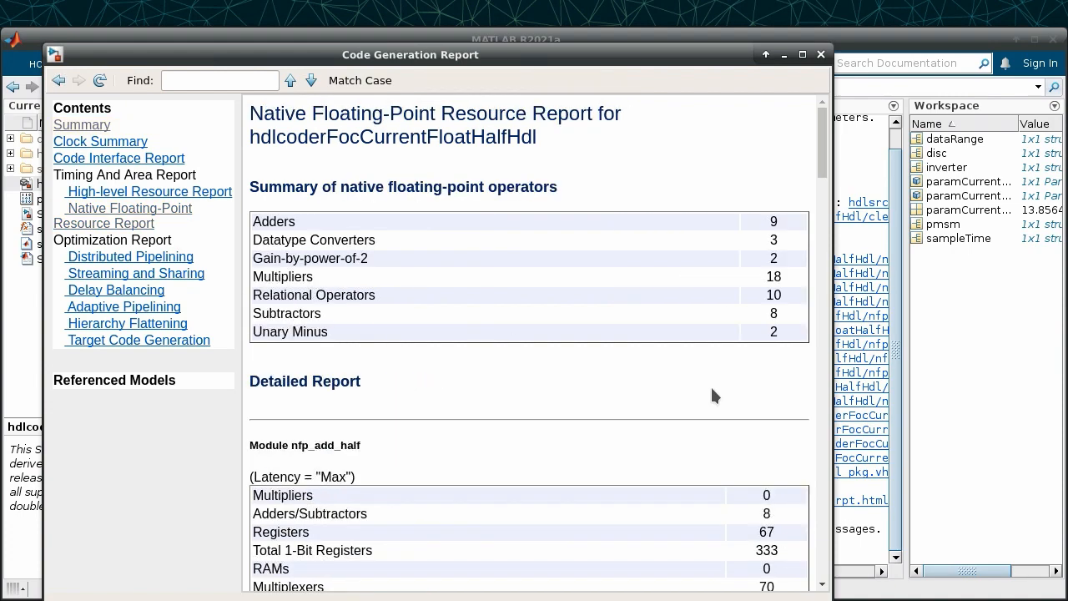
click(819, 54)
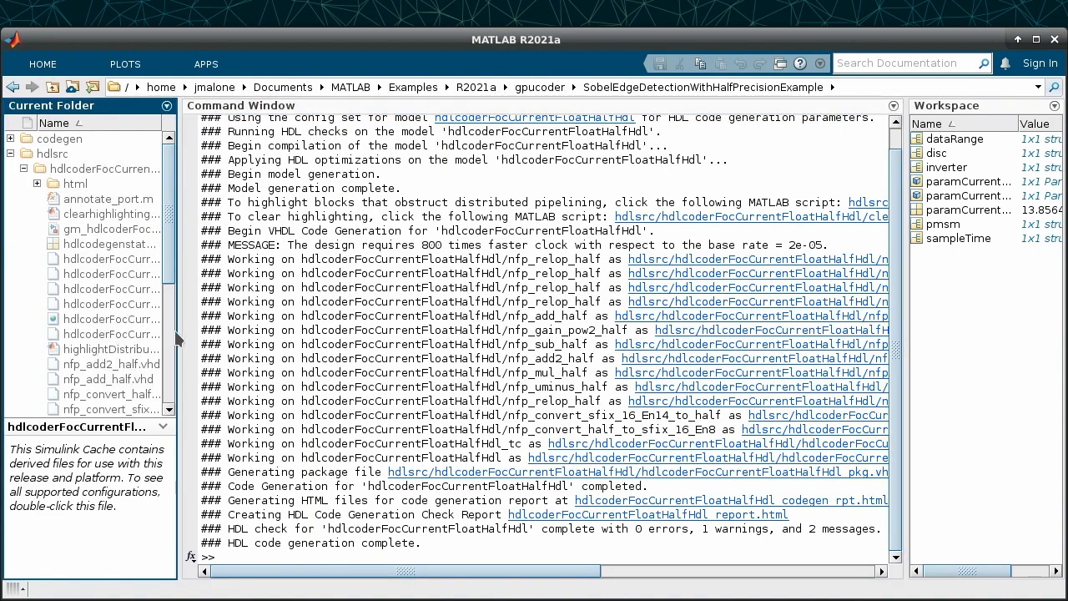